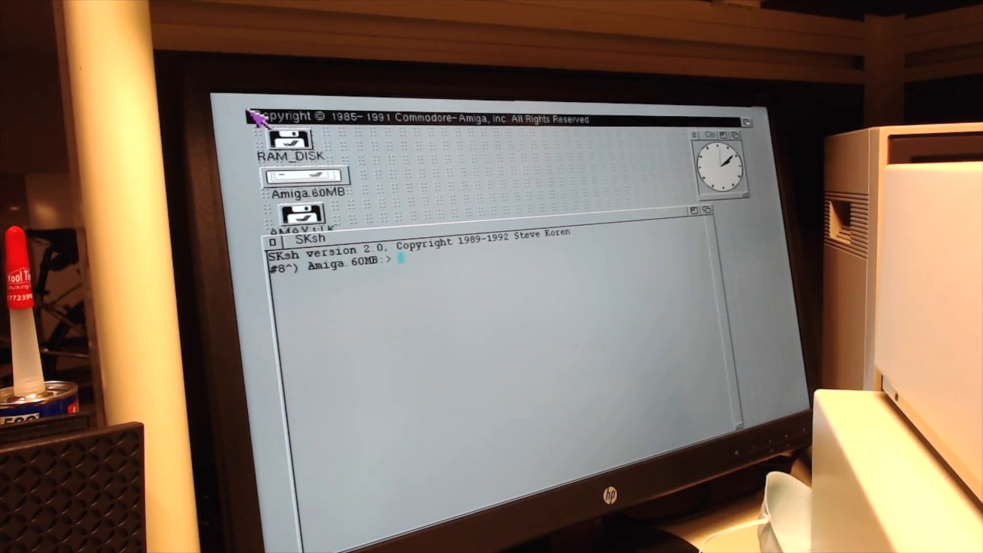
# Open the Amiga.60MB hard drive window and then its Tools drawer
pyautogui.doubleClick(303, 175)
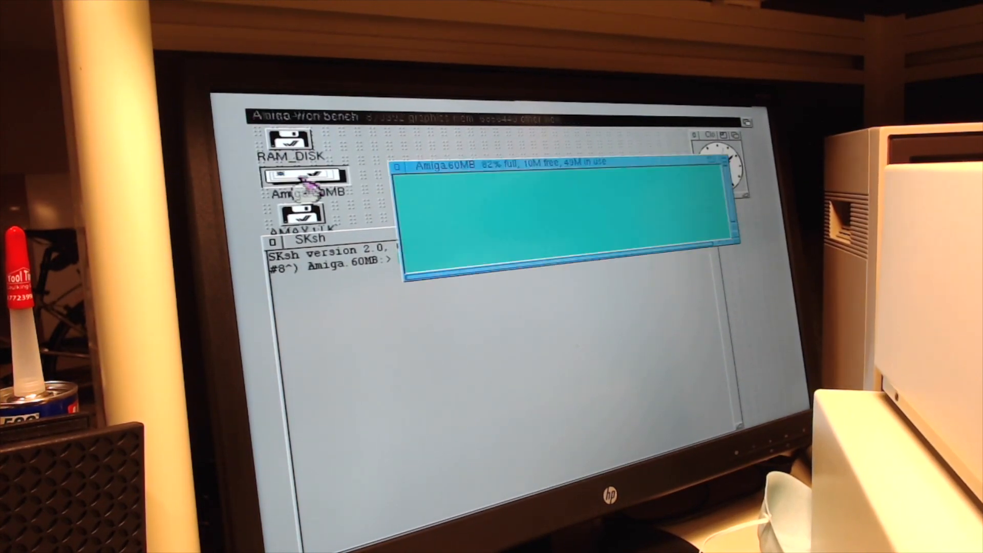
pyautogui.doubleClick(306, 182)
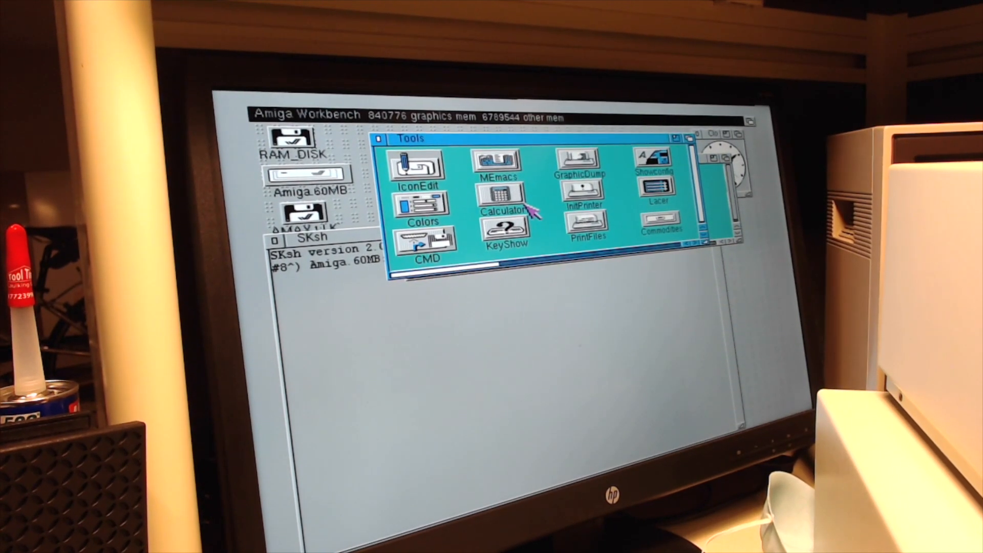
pyautogui.moveTo(479, 236)
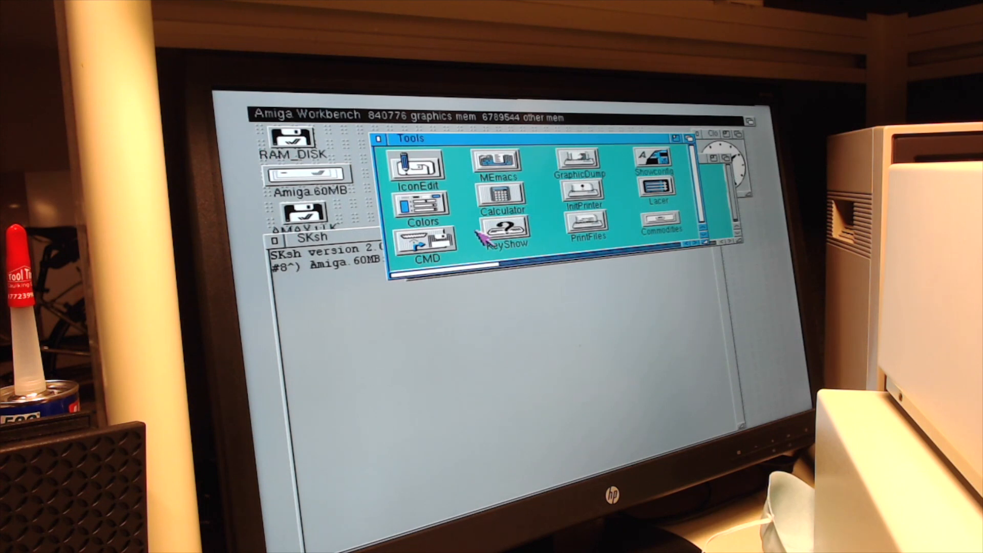
pyautogui.moveTo(348, 185)
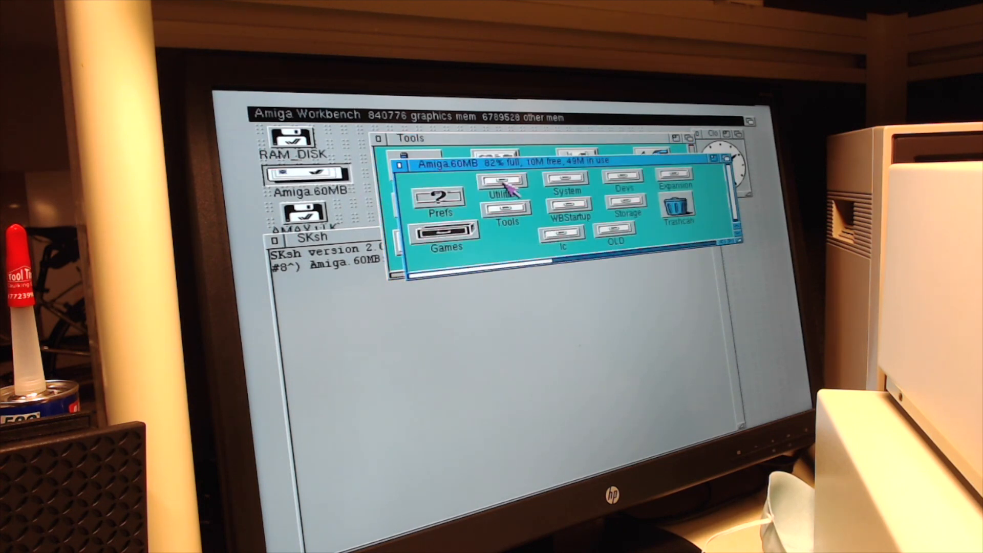
# Open the Utilities drawer so SysInfo can be launched from it
pyautogui.doubleClick(503, 182)
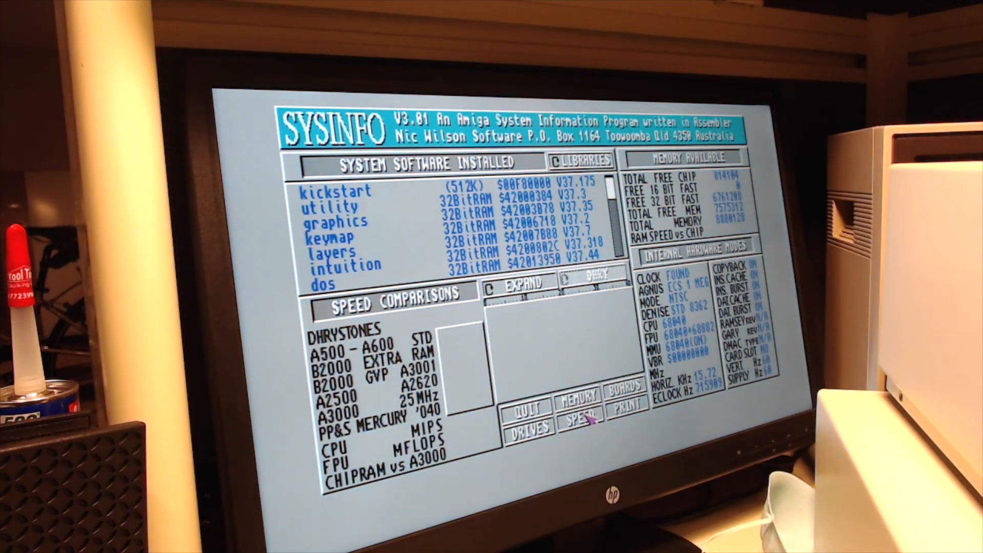
# Run the SysInfo SPEED test, giving 18050 Dhrystones charted against other Amiga models
pyautogui.click(577, 420)
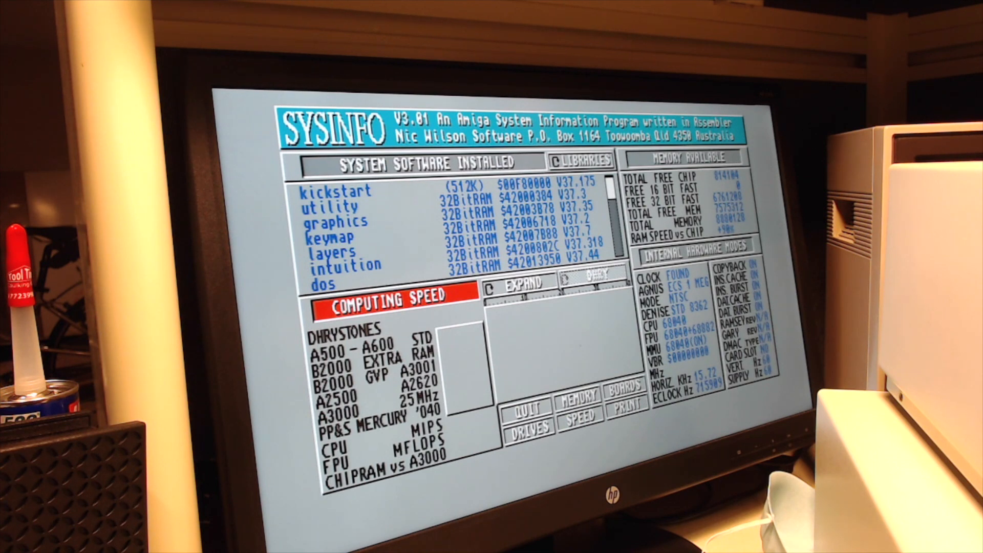
pyautogui.click(578, 415)
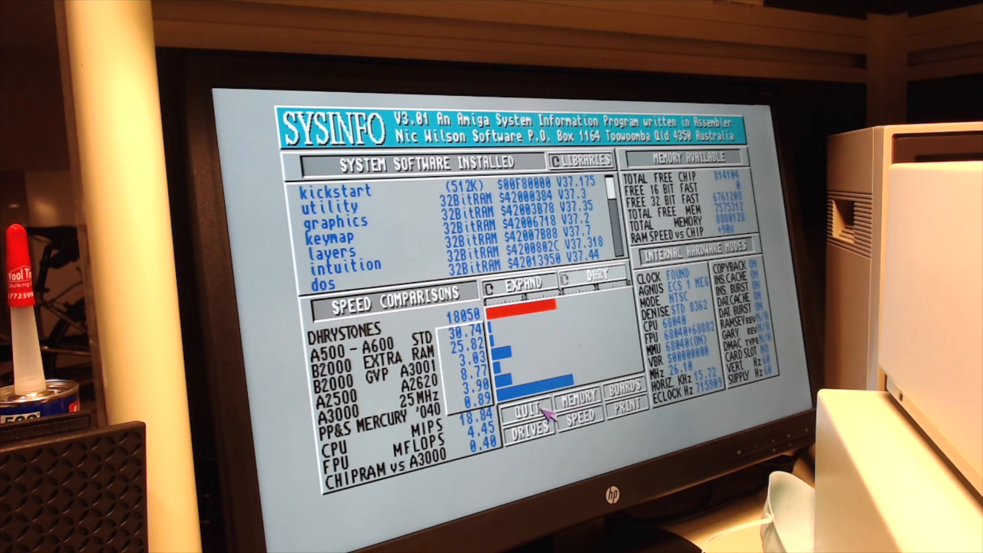
# Quit SysInfo, returning to Workbench with the drive, Tools and Utilities windows open
pyautogui.click(526, 409)
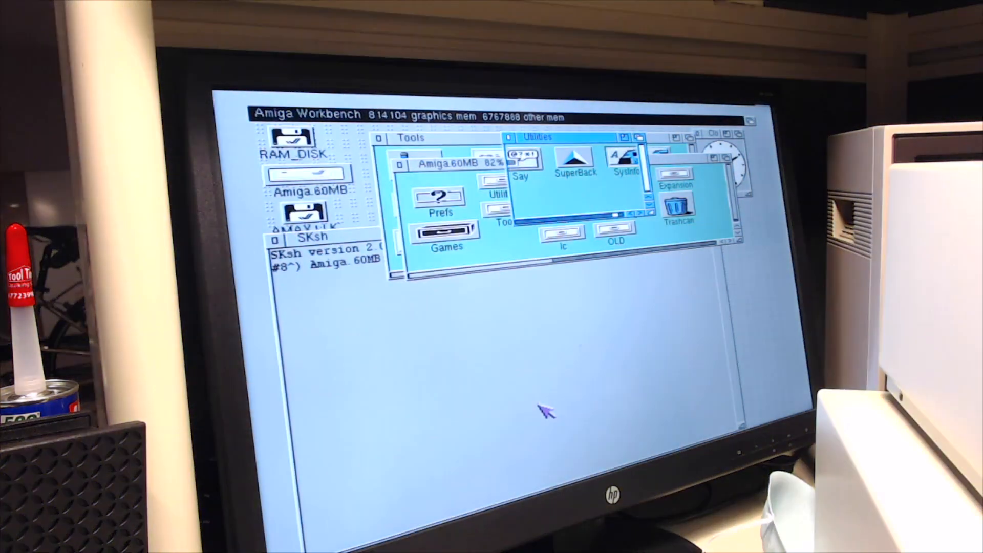